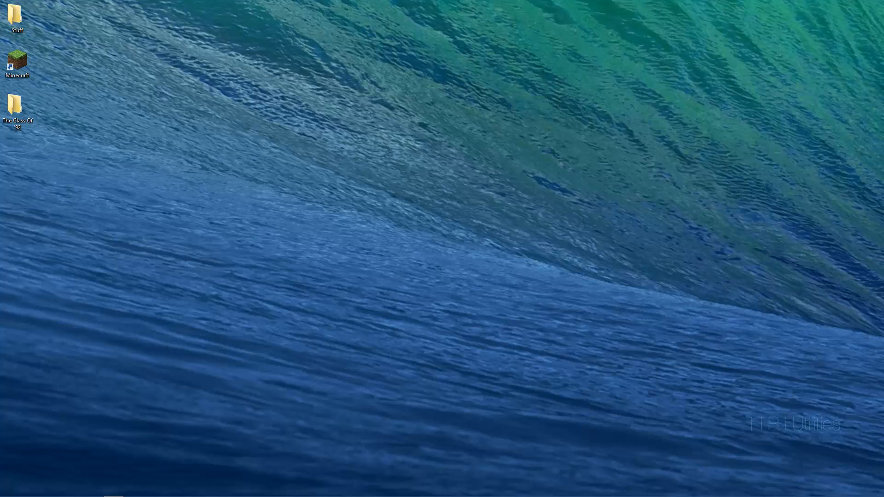
mouse_move(713, 430)
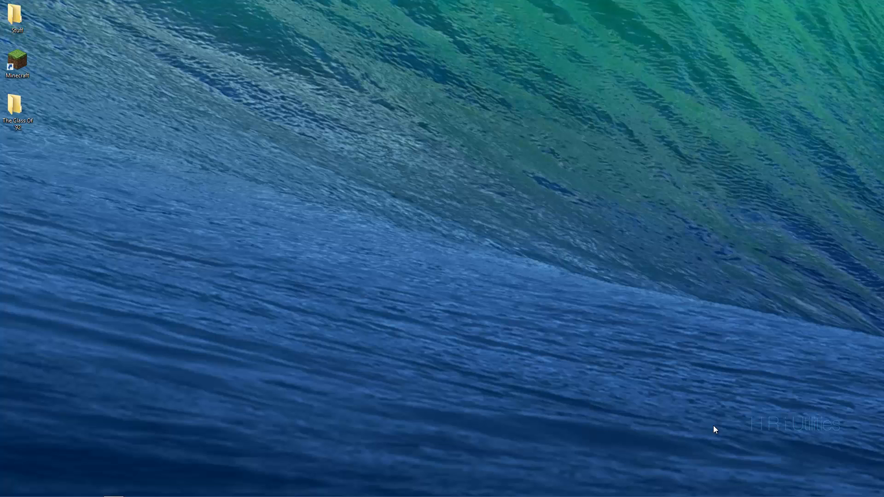
mouse_move(602, 39)
type("x")
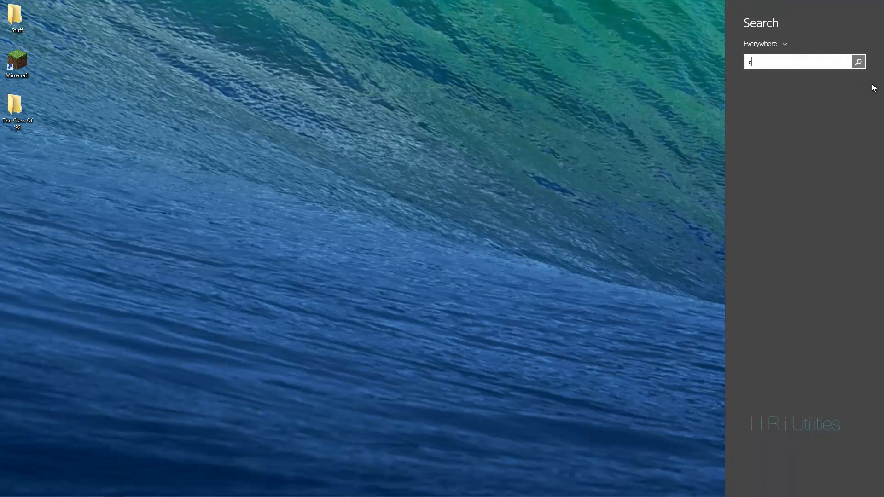
- Open Control Panel and switch View by to large icons, then back to Category
type("cot")
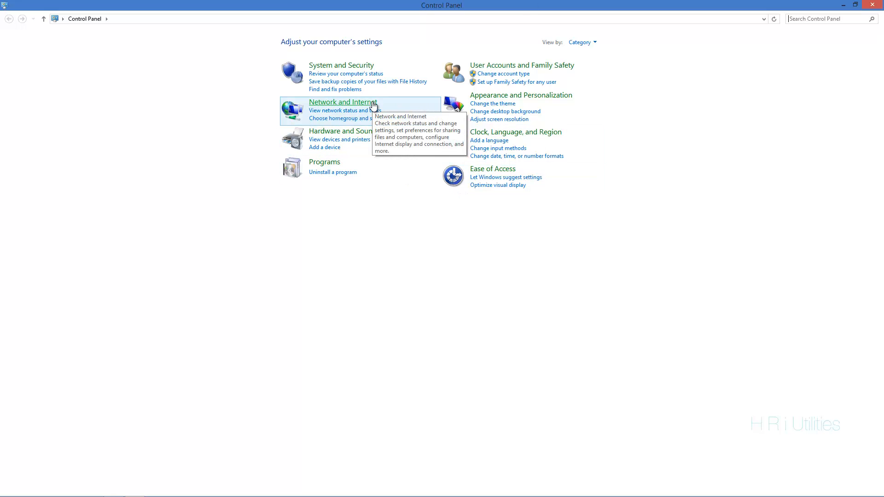
mouse_move(582, 44)
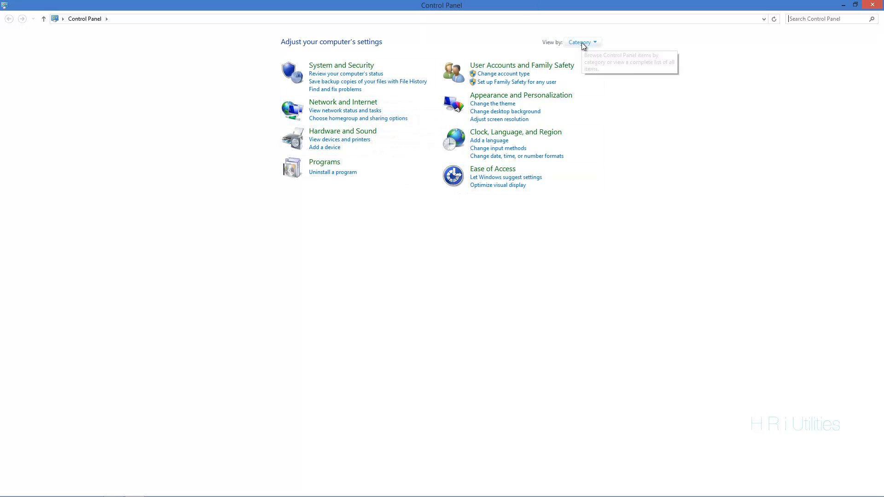
left_click(582, 42)
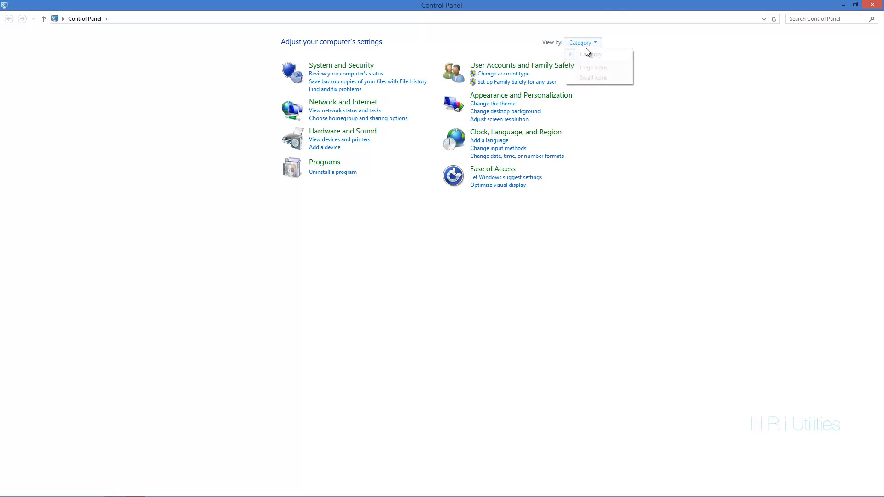
left_click(593, 68)
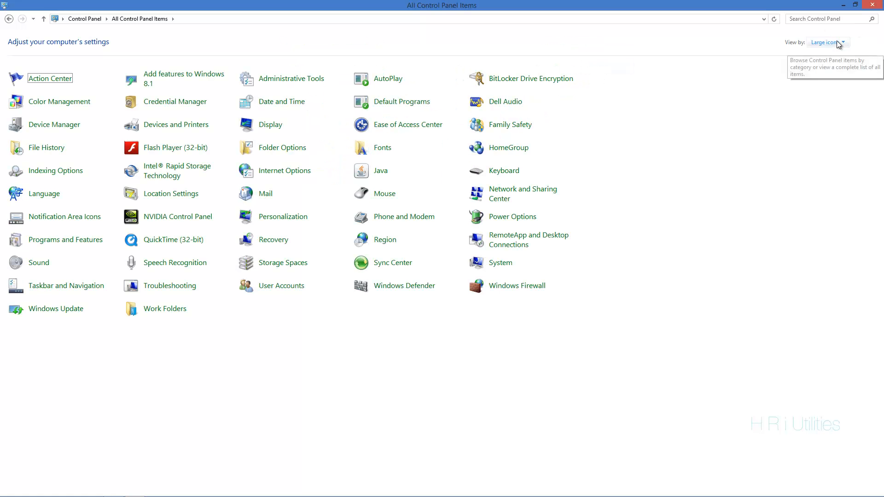
left_click(830, 42)
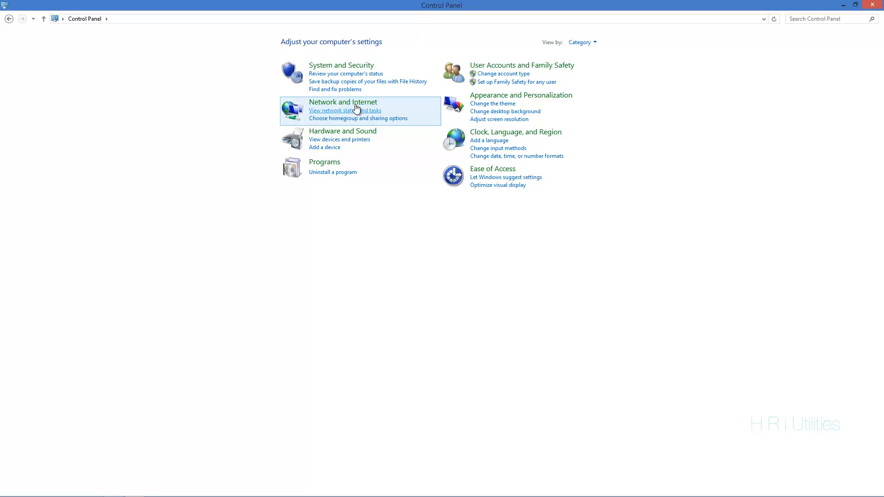
- Go through Network and Internet and Network and Sharing Center to Change adapter settings
left_click(343, 102)
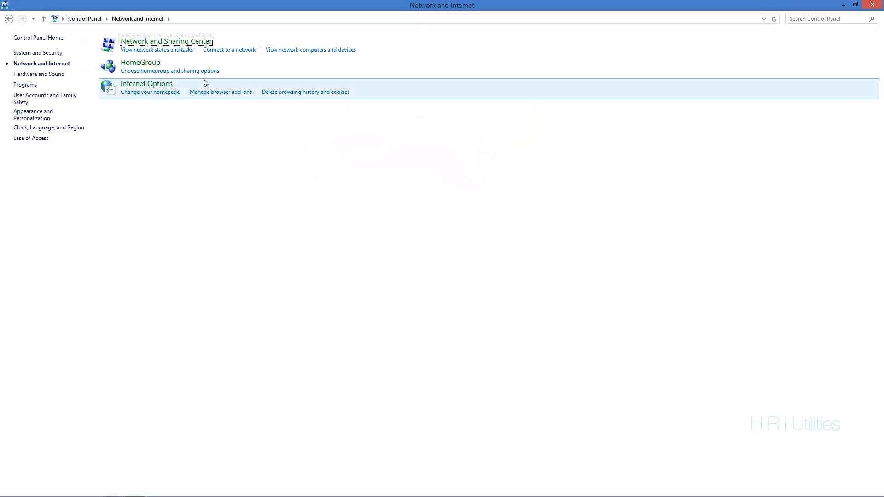
left_click(165, 40)
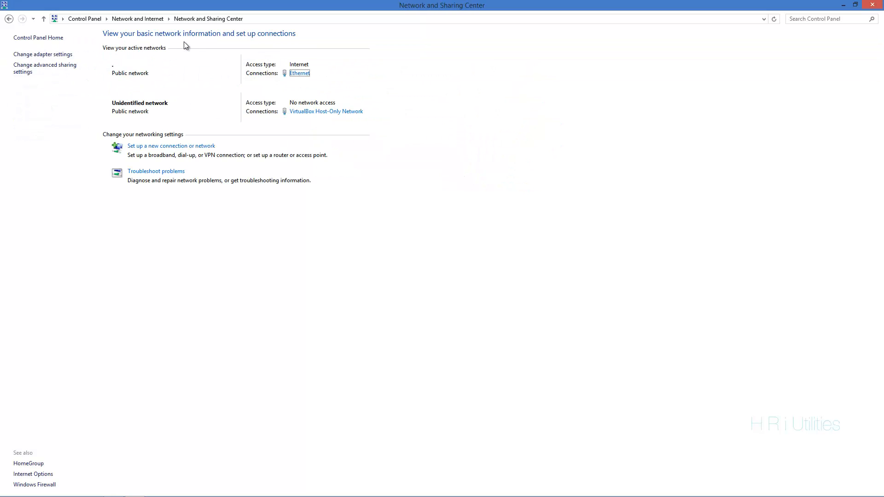
left_click(45, 54)
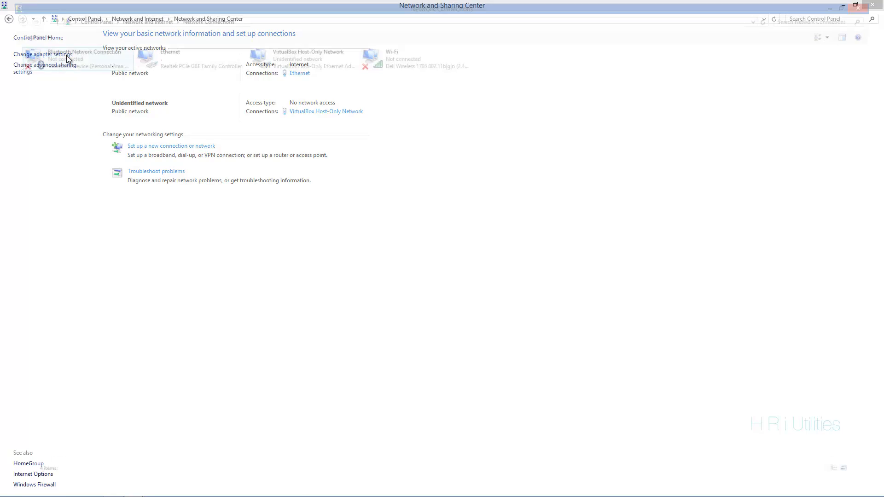
- Disable the Ethernet adapter, then close the Network Connections window
left_click(42, 56)
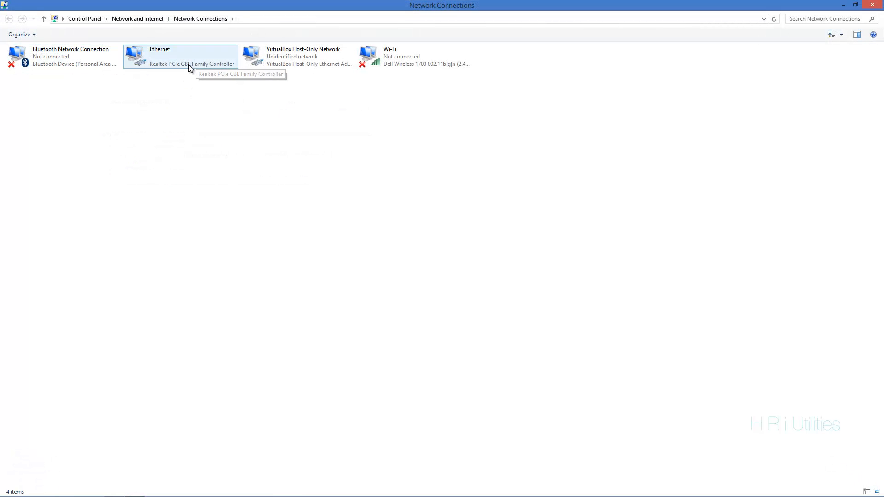
left_click(185, 64)
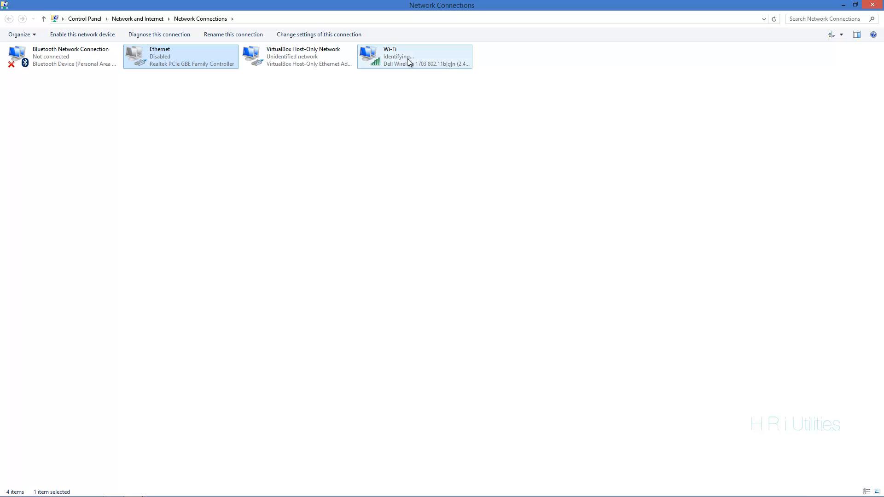
mouse_move(406, 62)
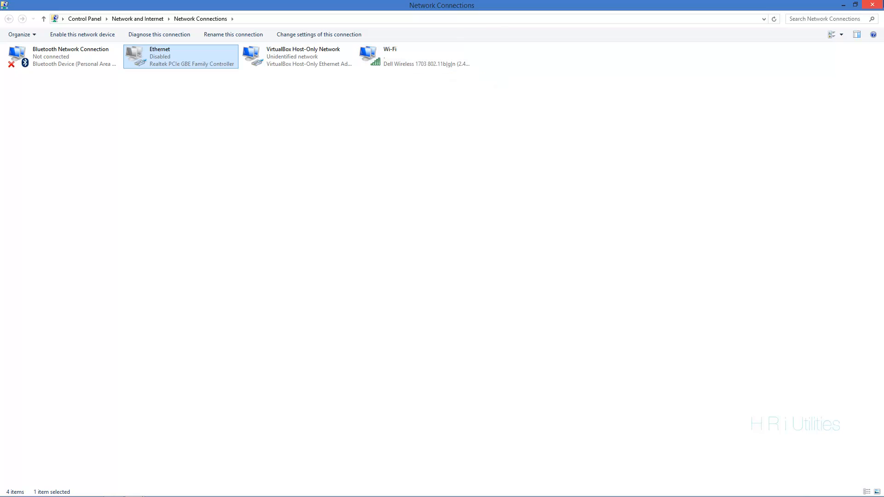
left_click(873, 5)
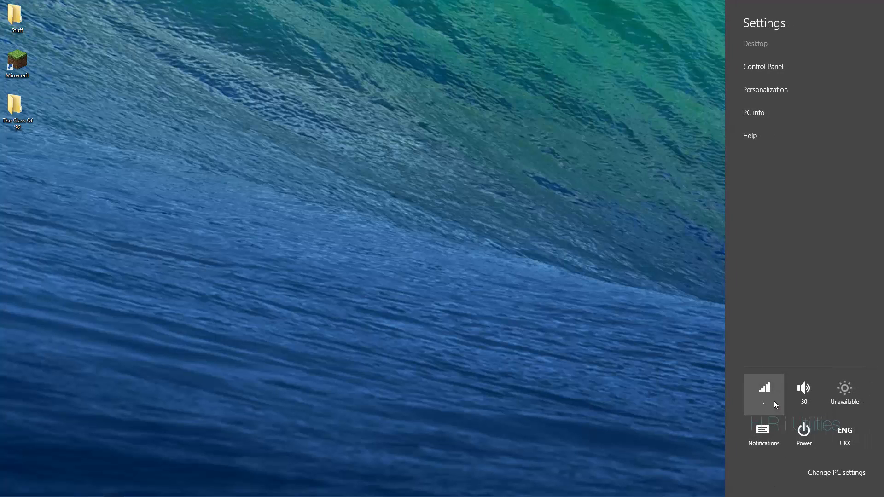
left_click(764, 394)
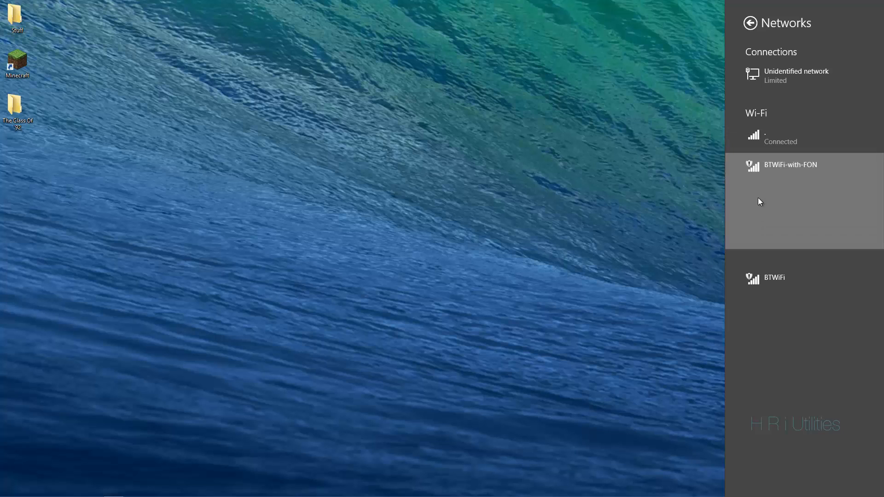
left_click(790, 165)
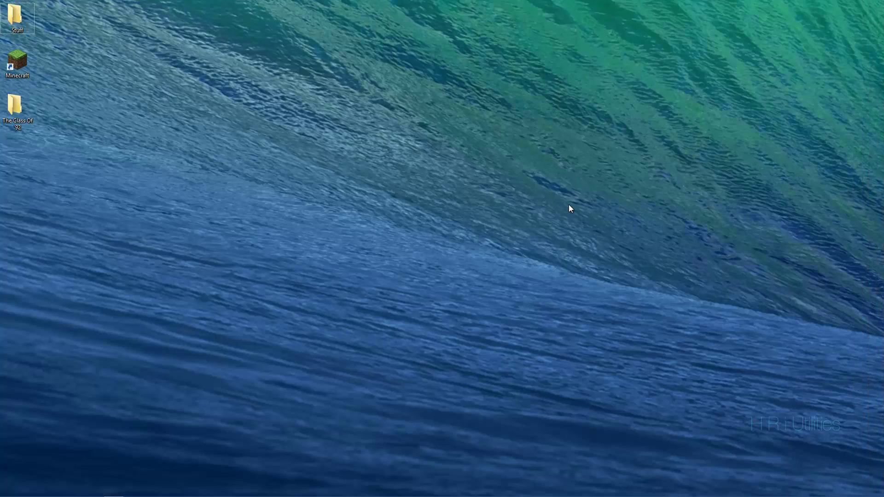
mouse_move(642, 198)
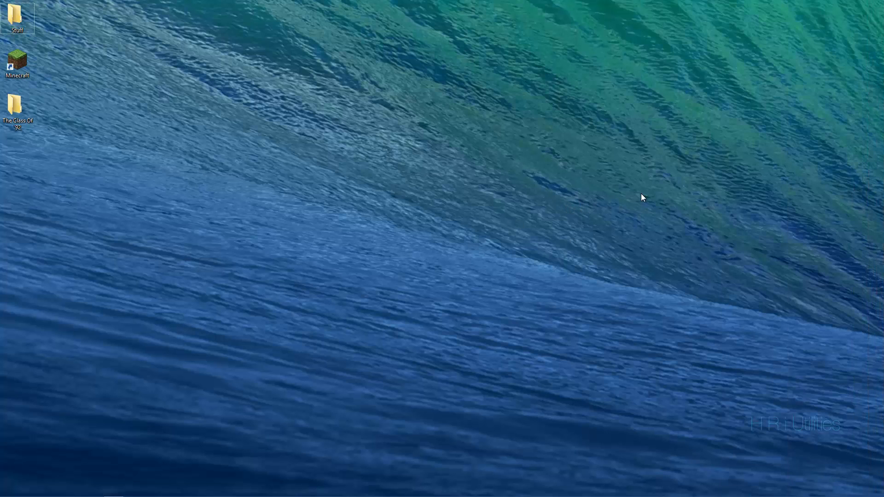